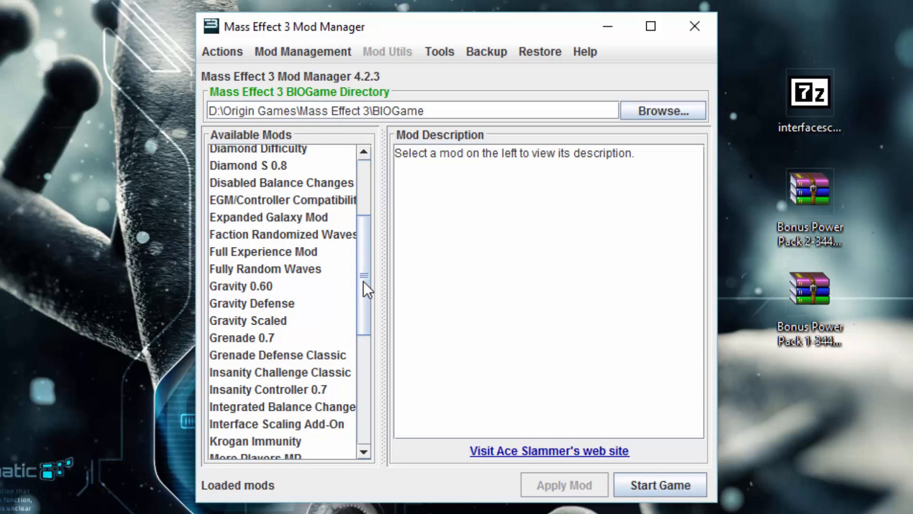
Locate and select the interface scaling archive on the desktop.
{"action": "scroll", "scroll_direction": "down", "scroll_amount": 3}
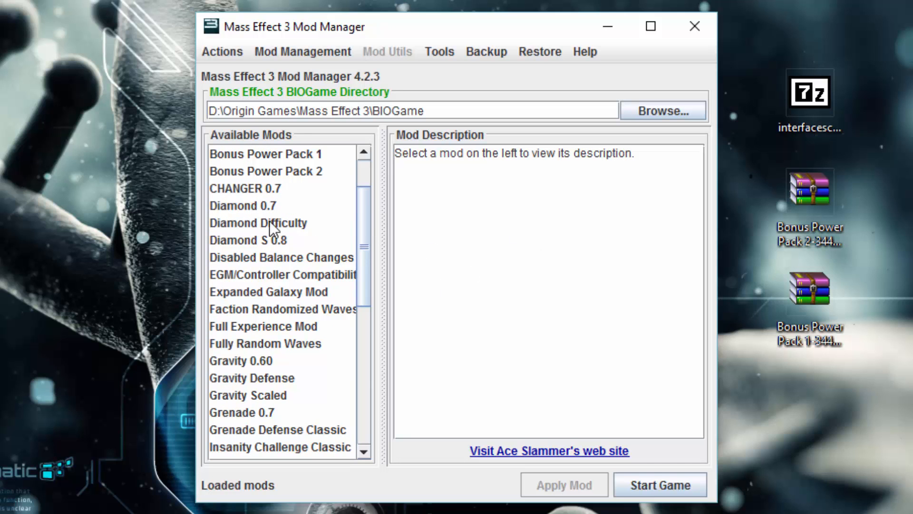
{"action": "scroll", "scroll_direction": "down", "scroll_amount": 3}
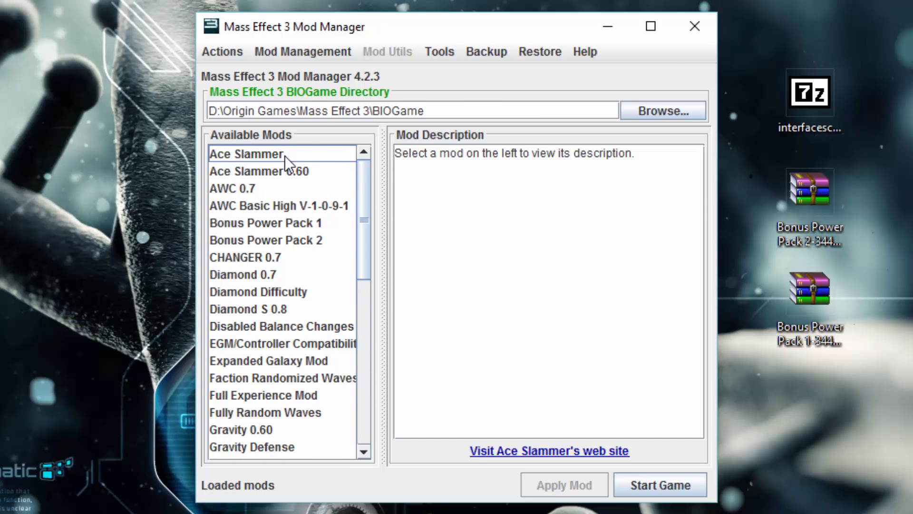
{"action": "left_click", "coordinate": [302, 51]}
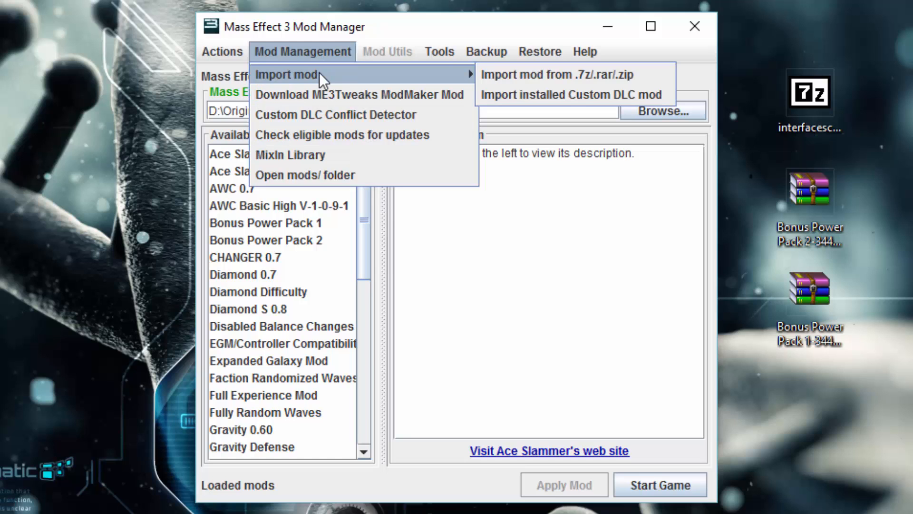
{"action": "mouse_move", "coordinate": [386, 81]}
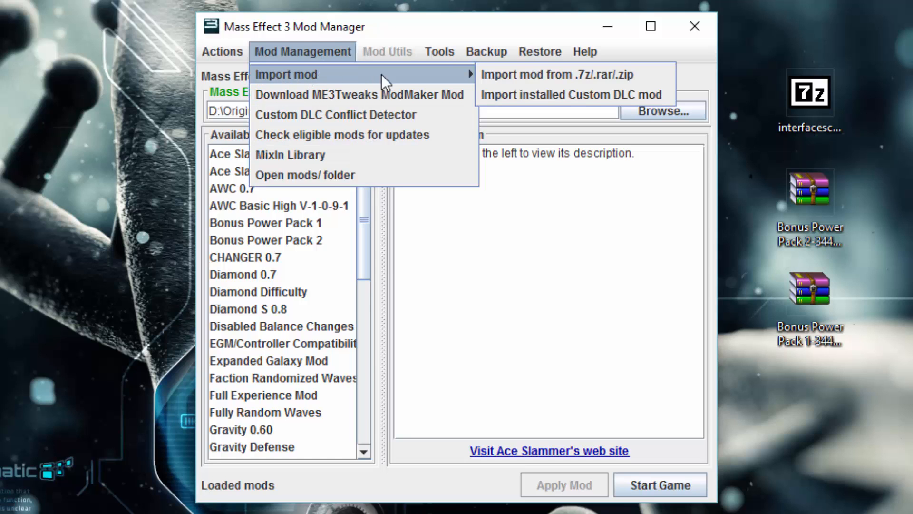
{"action": "mouse_move", "coordinate": [557, 74]}
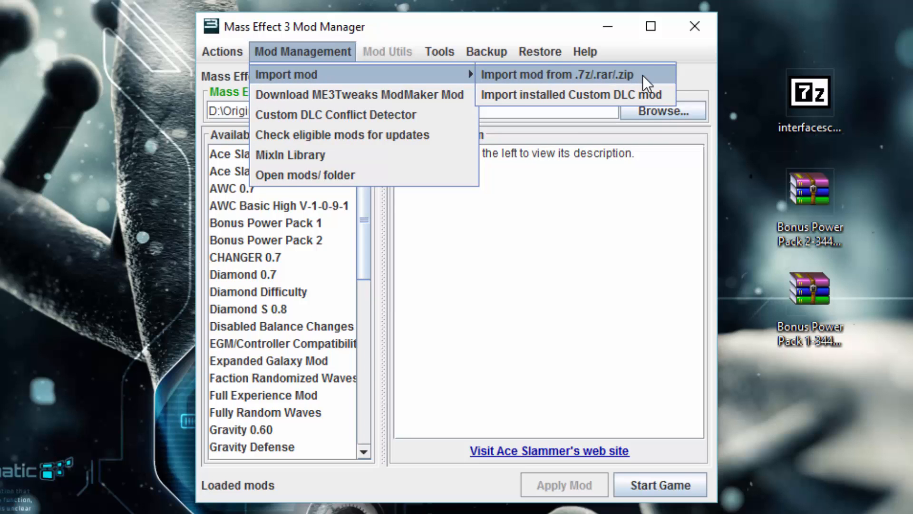
{"action": "mouse_move", "coordinate": [583, 94]}
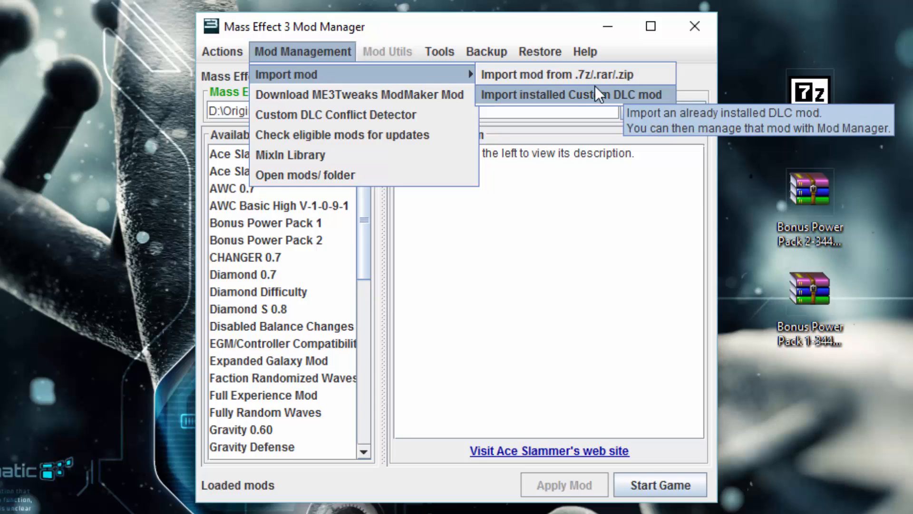
{"action": "mouse_move", "coordinate": [556, 74]}
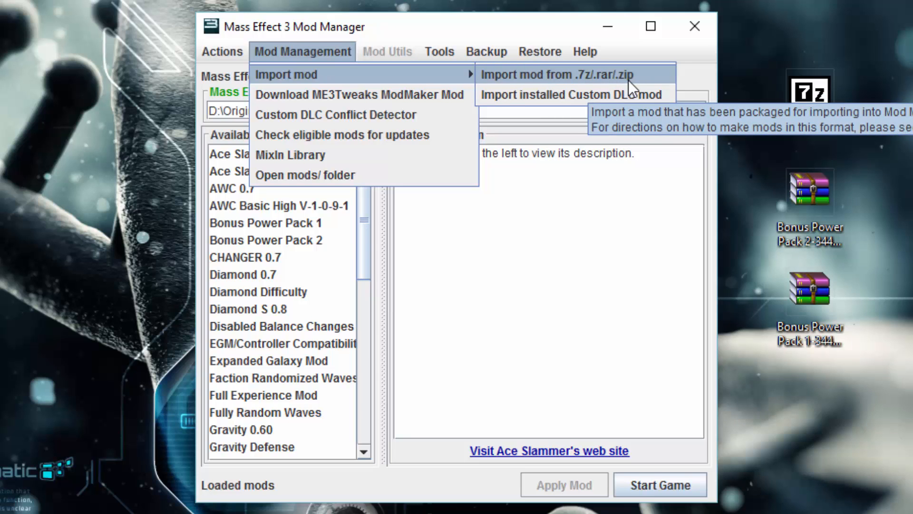
{"action": "mouse_move", "coordinate": [574, 94]}
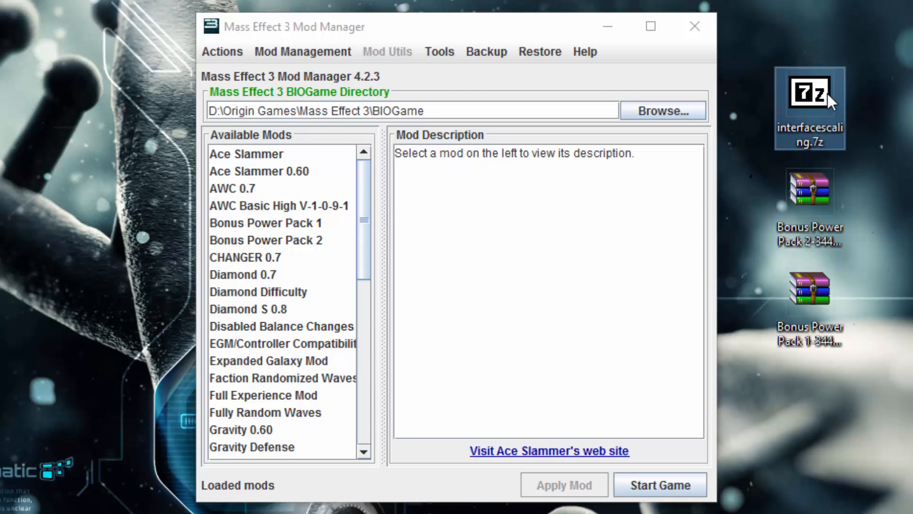
{"action": "mouse_move", "coordinate": [895, 153]}
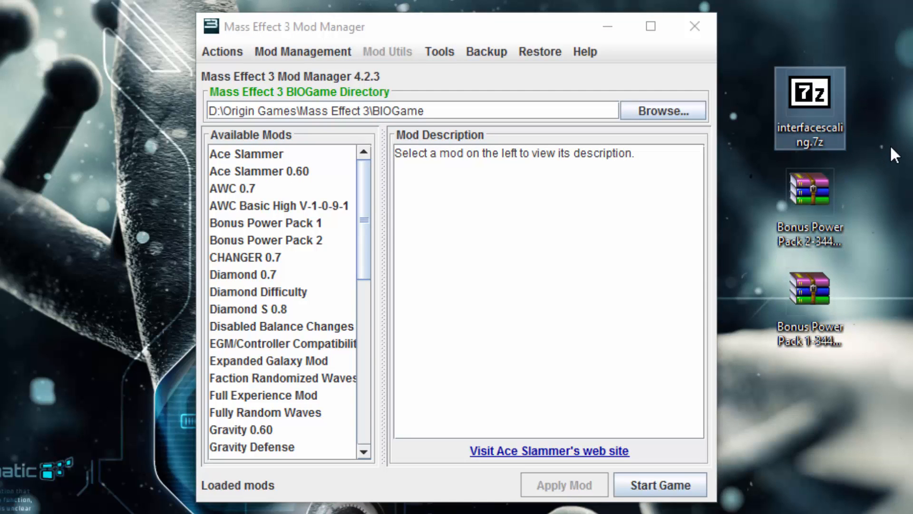
{"action": "mouse_move", "coordinate": [888, 146]}
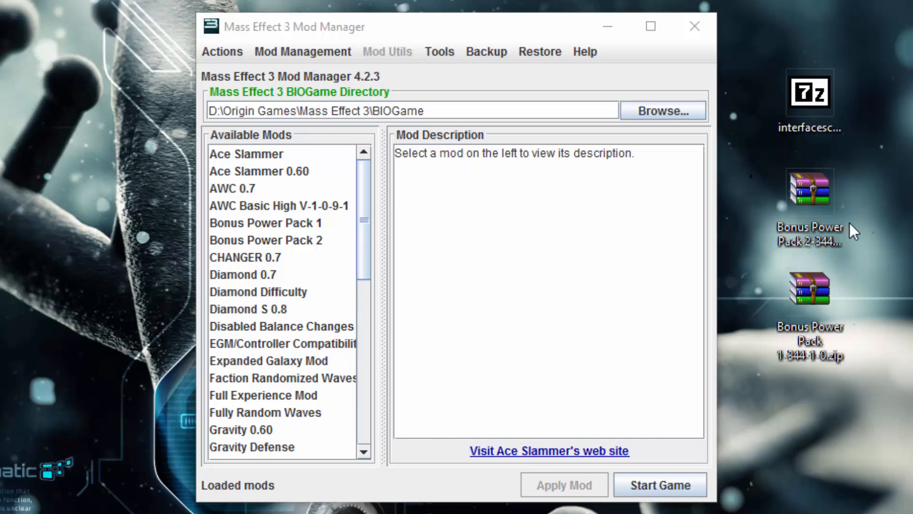
{"action": "left_click", "coordinate": [809, 189]}
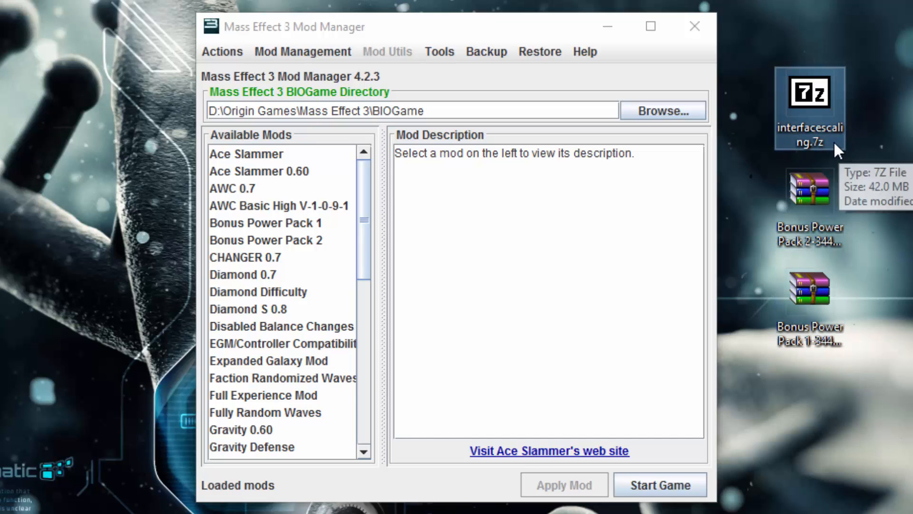
{"action": "mouse_move", "coordinate": [358, 58]}
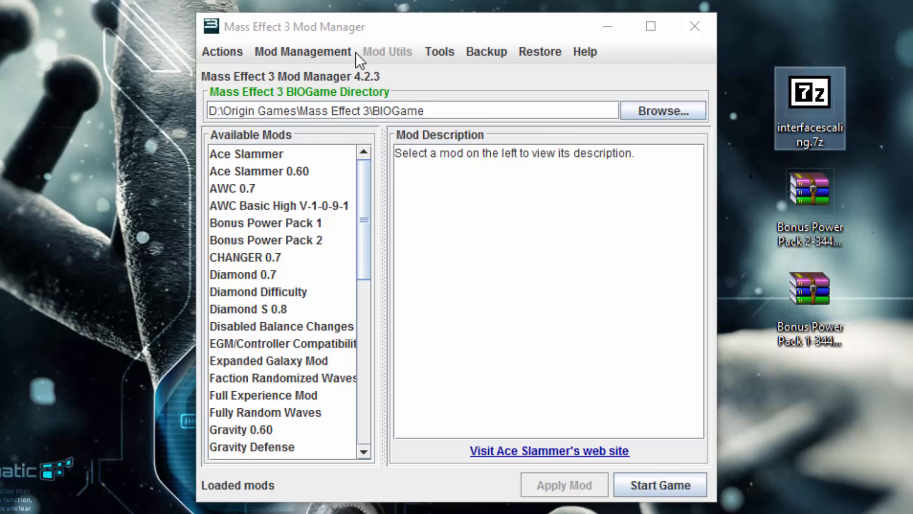
Load interfacescaling.7z into Import compressed mods and read Interface Scaling Mod's description.
{"action": "left_click", "coordinate": [302, 52]}
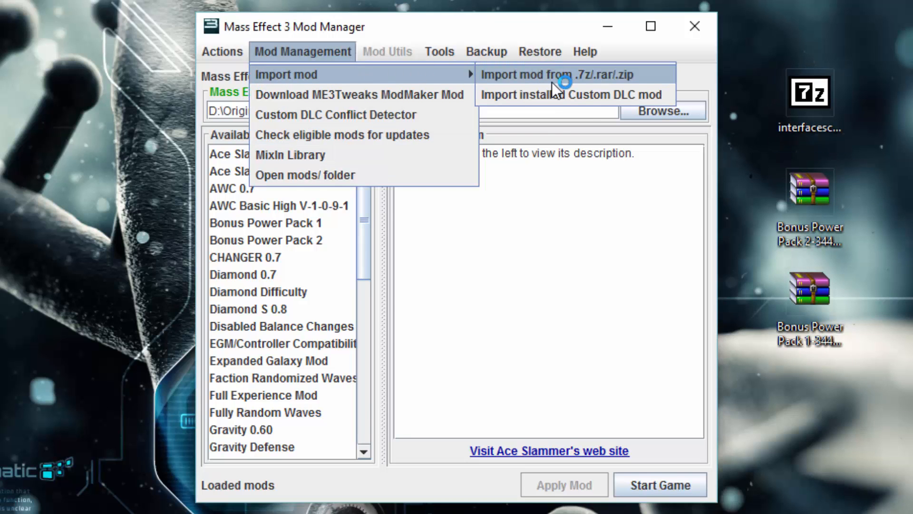
{"action": "left_click", "coordinate": [551, 74]}
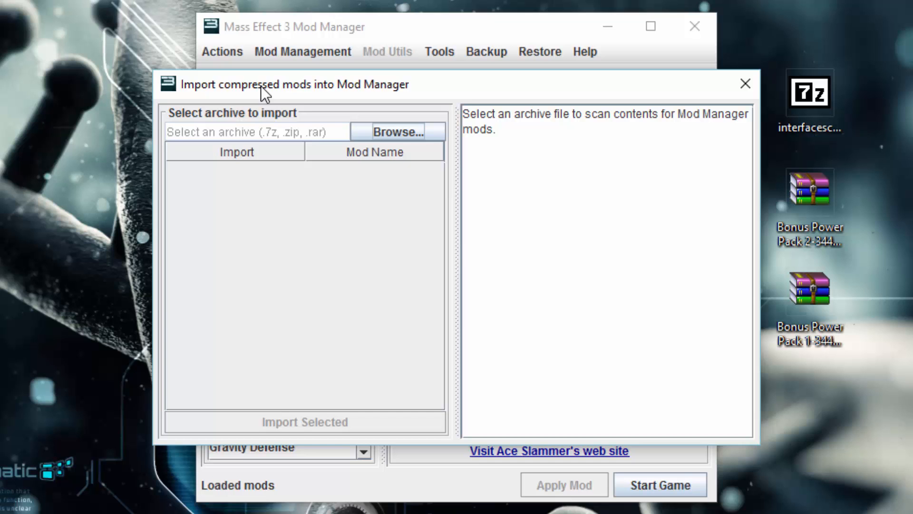
{"action": "mouse_move", "coordinate": [822, 119]}
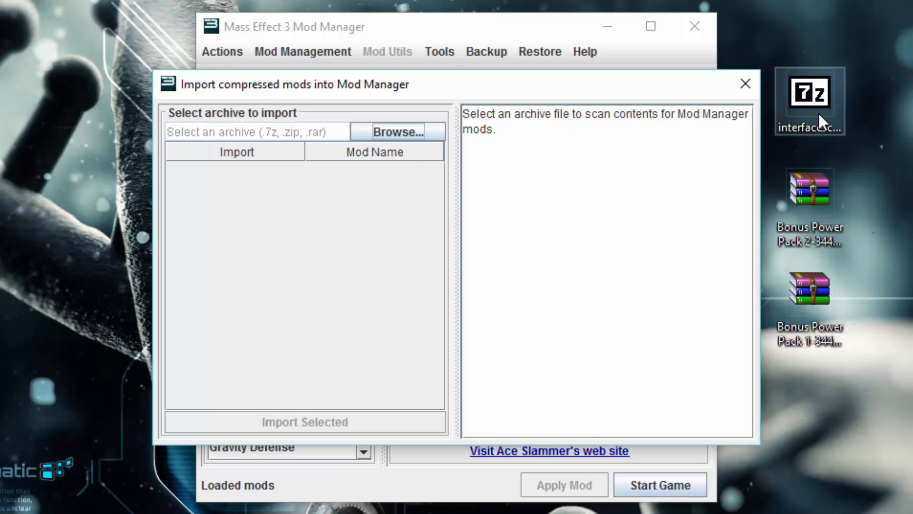
{"action": "left_click", "coordinate": [745, 84]}
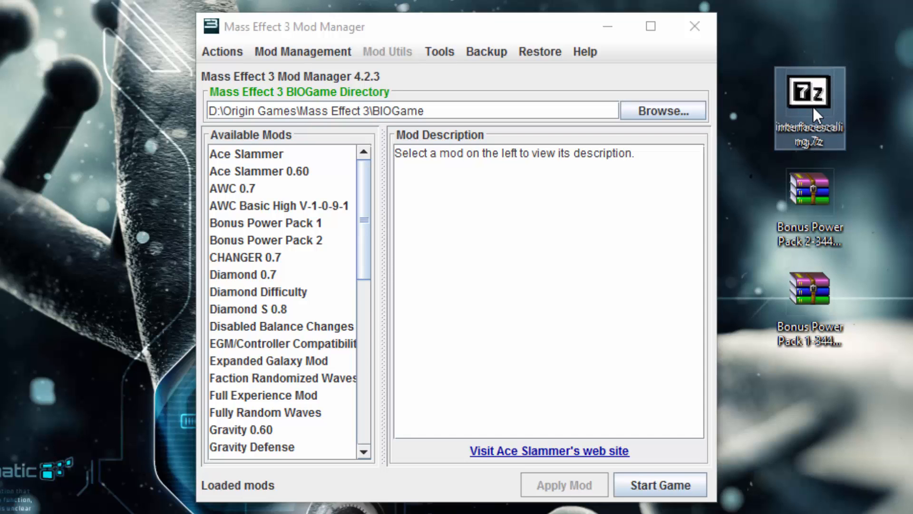
{"action": "double_click", "coordinate": [809, 92]}
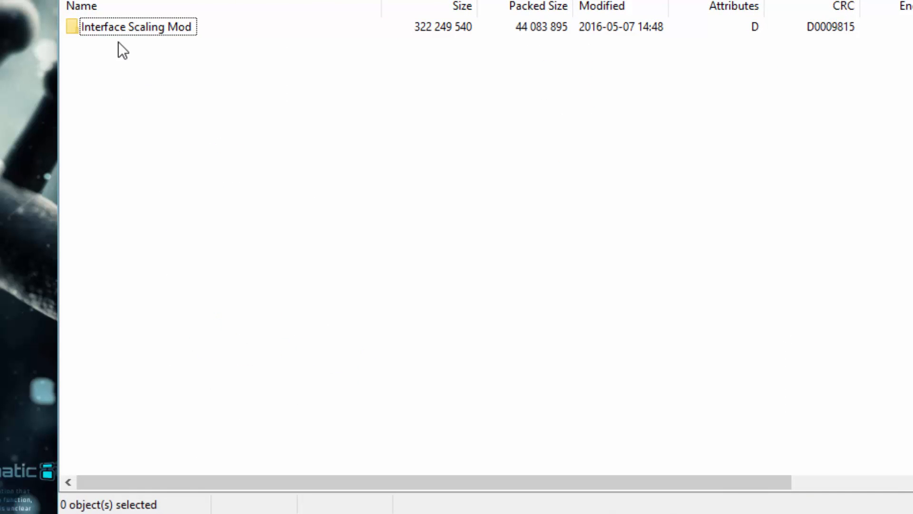
{"action": "double_click", "coordinate": [138, 26]}
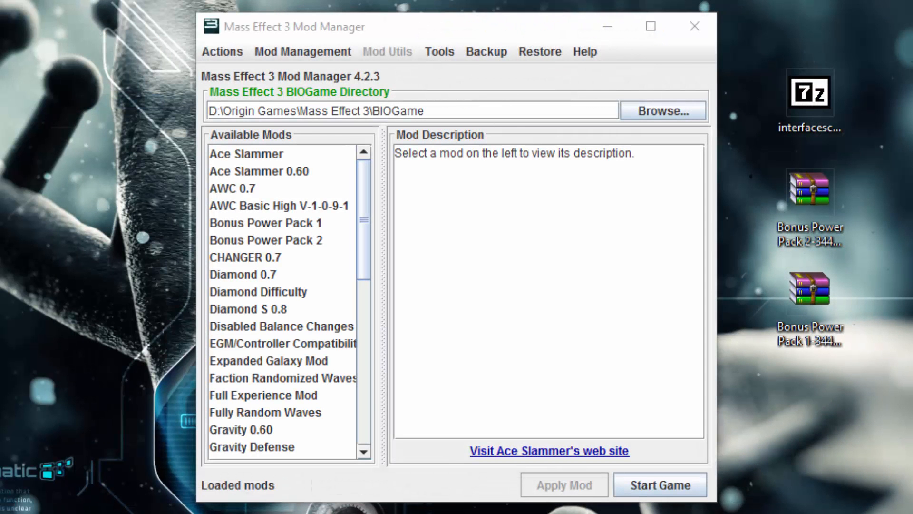
{"action": "left_click", "coordinate": [809, 93]}
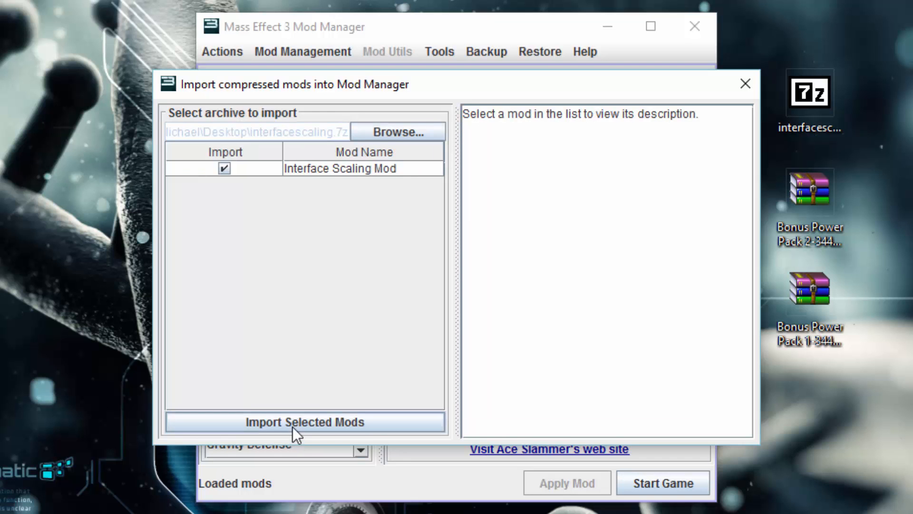
{"action": "left_click", "coordinate": [340, 168]}
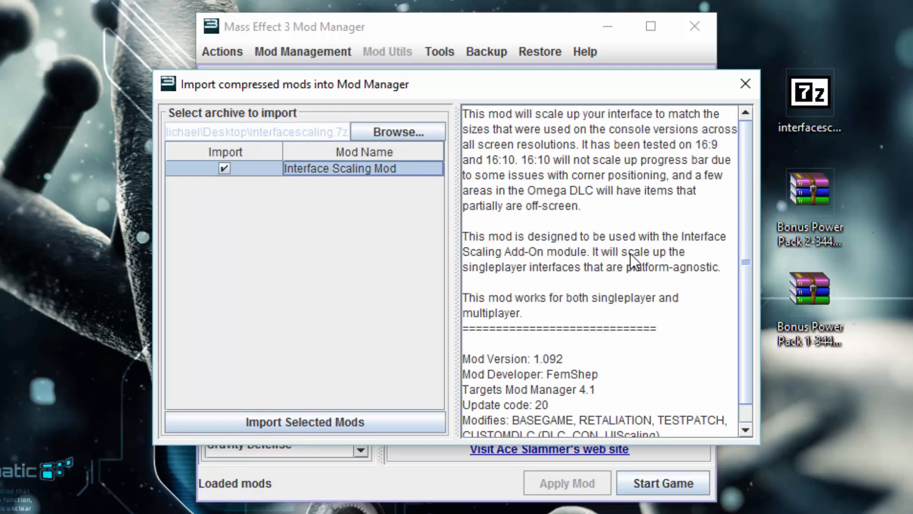
{"action": "scroll", "scroll_direction": "down", "scroll_amount": 3}
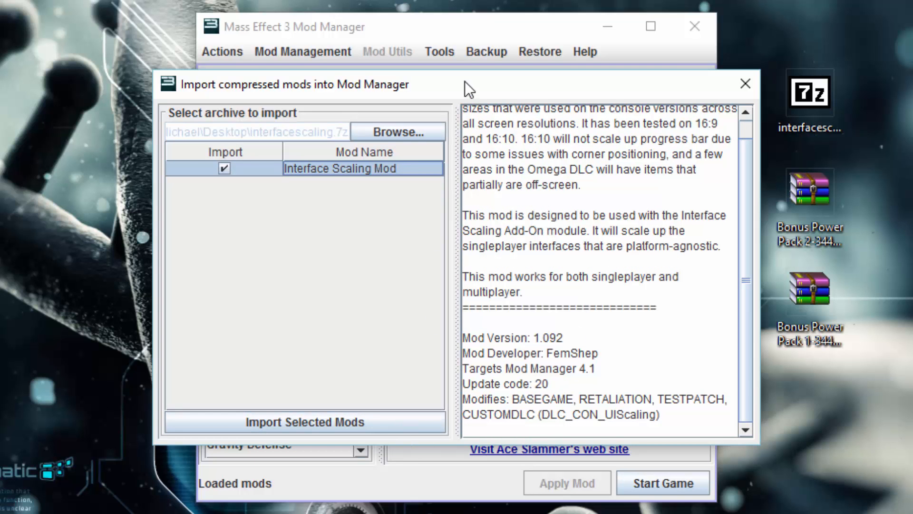
{"action": "left_click", "coordinate": [744, 83]}
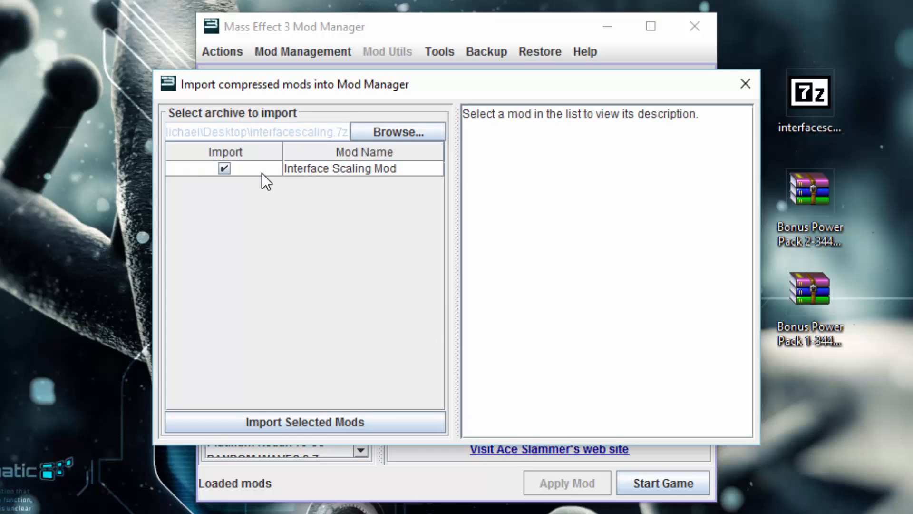
Import the ticked Interface Scaling Mod with Import Selected Mods.
{"action": "left_click", "coordinate": [304, 423]}
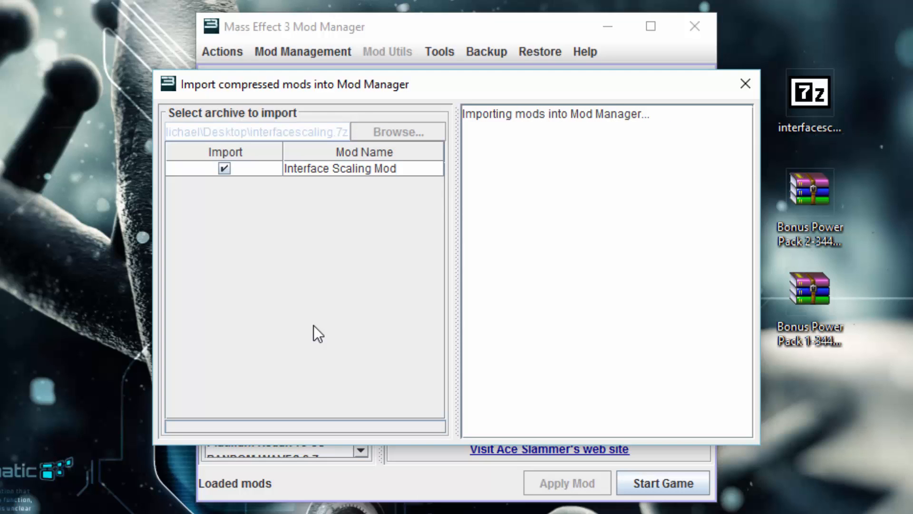
{"action": "mouse_move", "coordinate": [324, 294]}
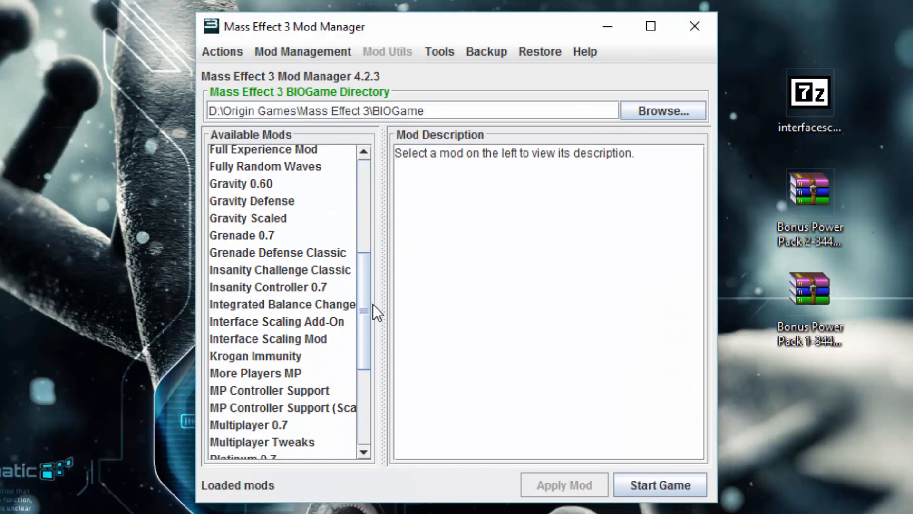
Select Interface Scaling Mod to show its version 1.092 FemShep description.
{"action": "left_click", "coordinate": [268, 338]}
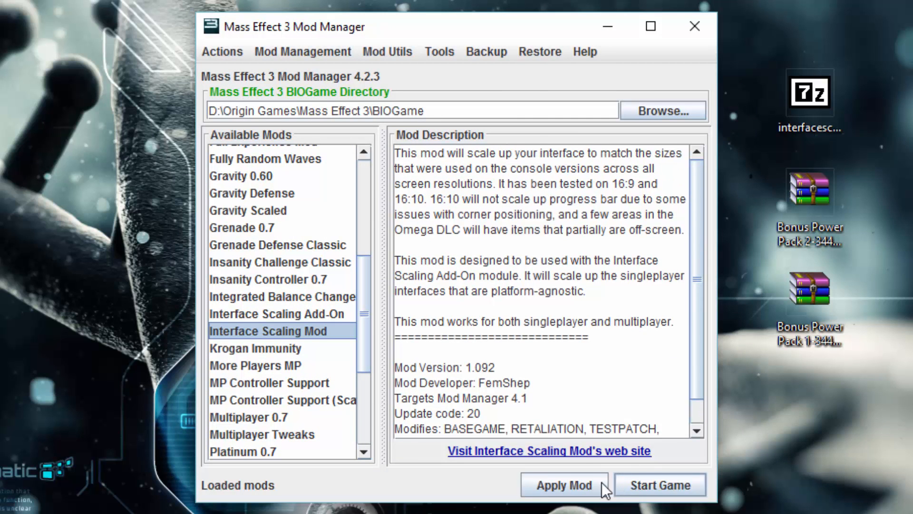
{"action": "mouse_move", "coordinate": [706, 358]}
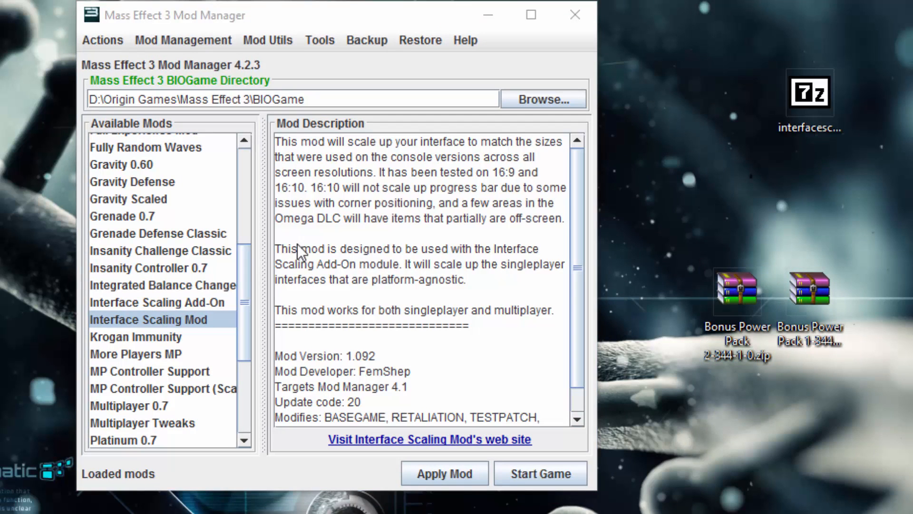
{"action": "mouse_move", "coordinate": [250, 293]}
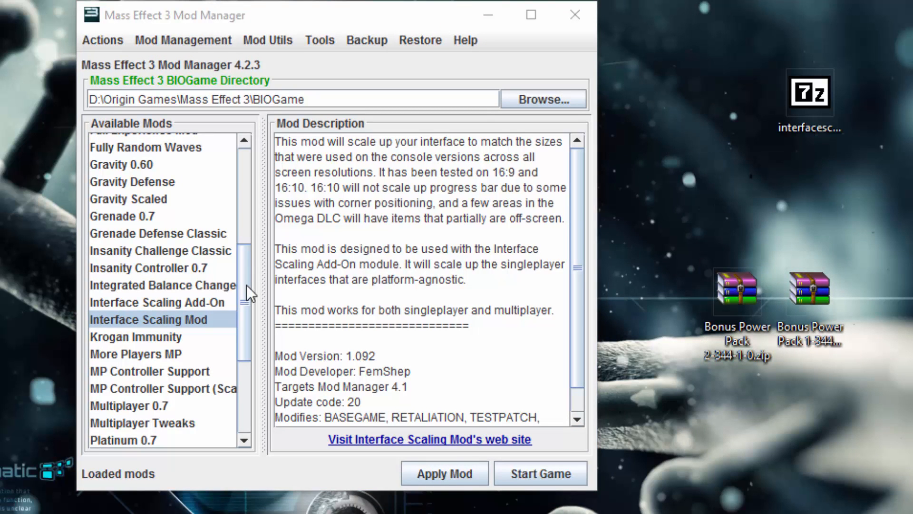
{"action": "mouse_move", "coordinate": [242, 314]}
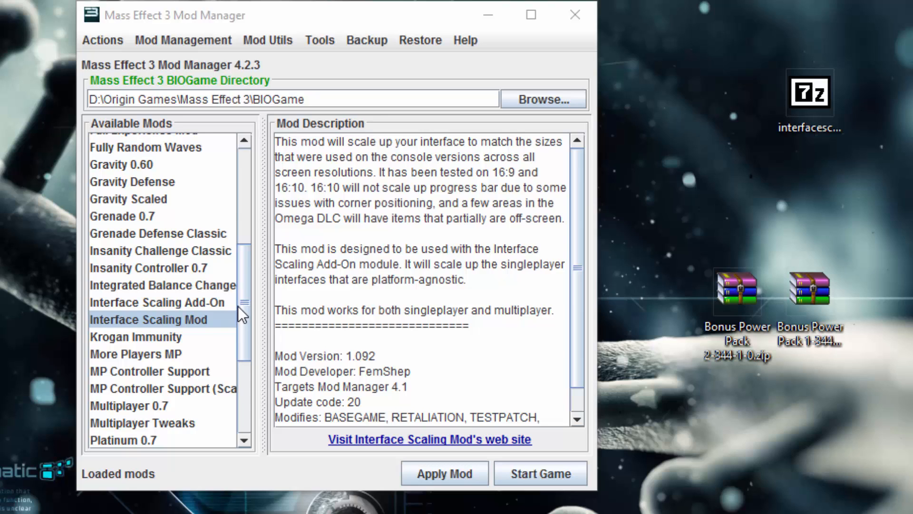
{"action": "mouse_move", "coordinate": [654, 299]}
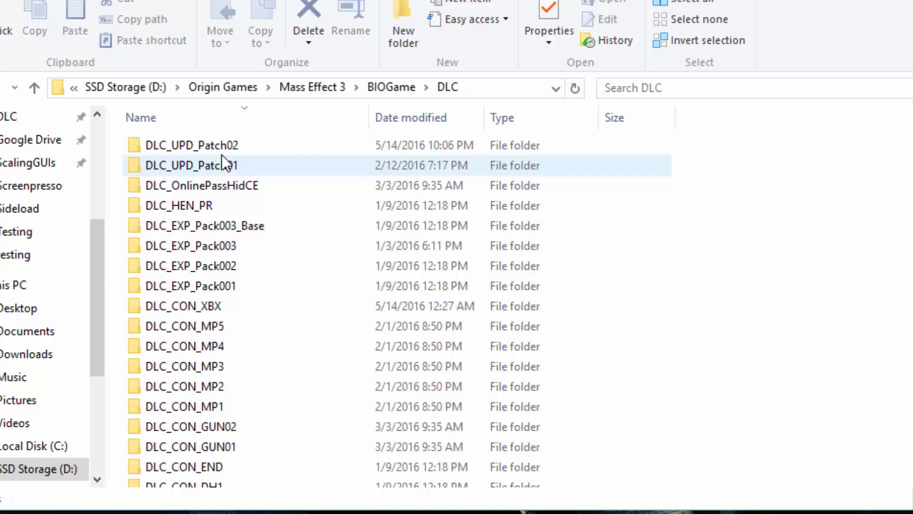
Open the Bonus Power Pack 2 archive in WinRAR, dismissing the trial reminder.
{"action": "left_click", "coordinate": [179, 205]}
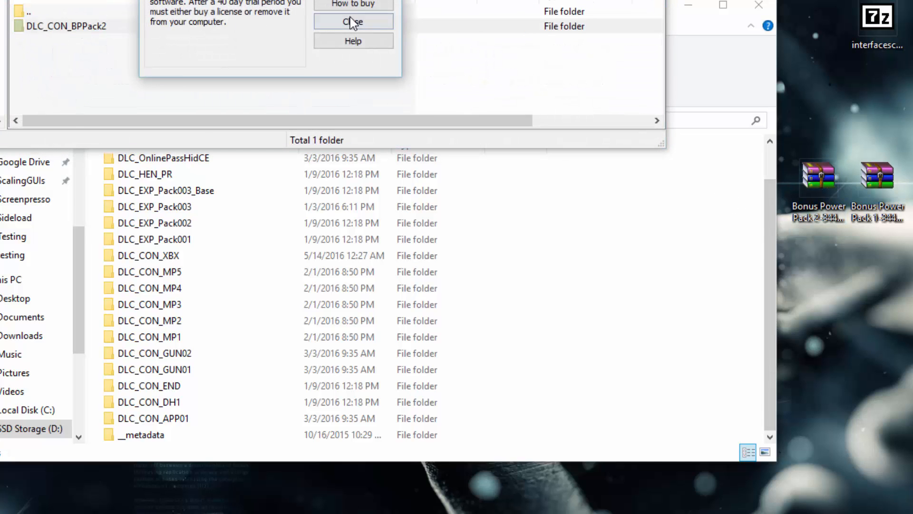
{"action": "left_click", "coordinate": [353, 22]}
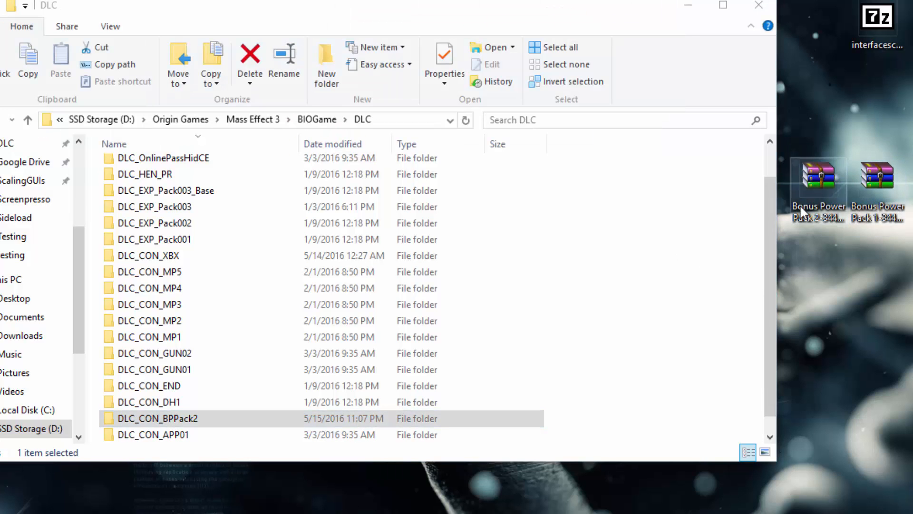
{"action": "double_click", "coordinate": [876, 176]}
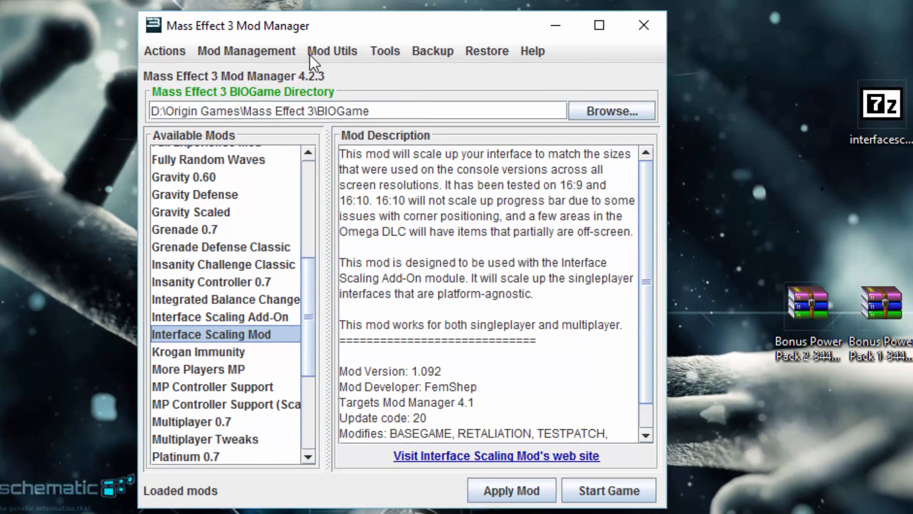
Open Import installed Custom DLC mod and pick DLC_CON_BPPack1.
{"action": "left_click", "coordinate": [246, 50]}
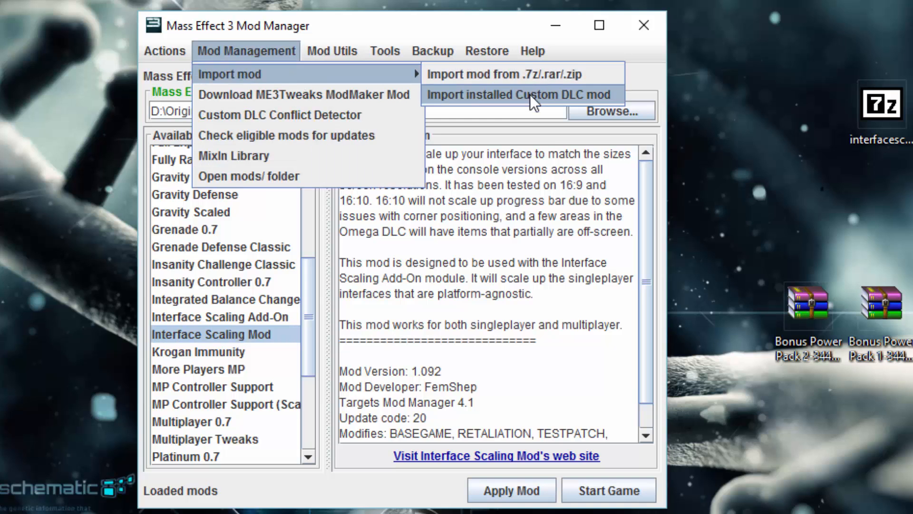
{"action": "left_click", "coordinate": [520, 94]}
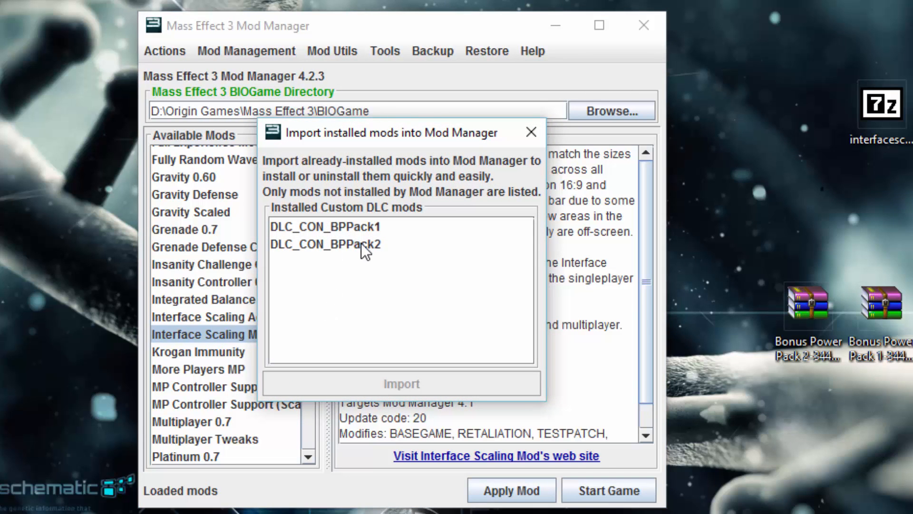
{"action": "left_click", "coordinate": [325, 226]}
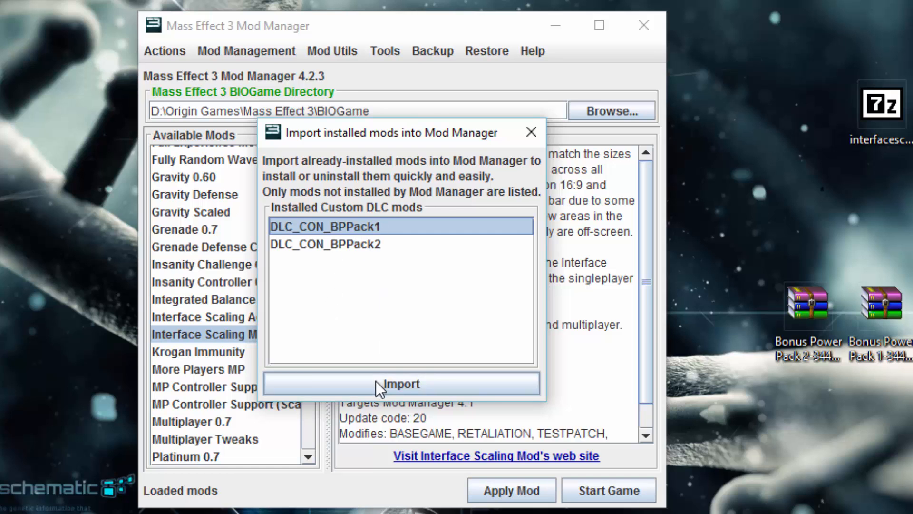
Import DLC_CON_BPPack1 as Bonus Power Pack 1 by AVPen into Mod Manager.
{"action": "left_click", "coordinate": [400, 383]}
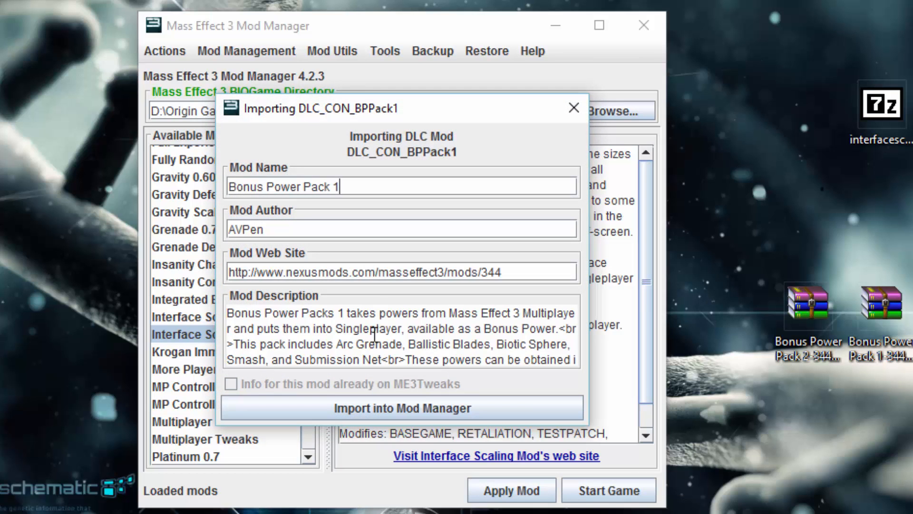
{"action": "mouse_move", "coordinate": [447, 361]}
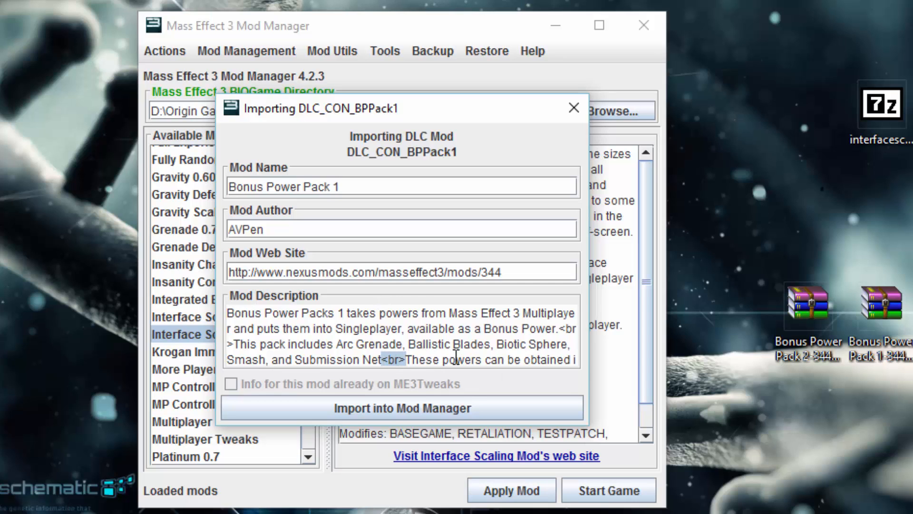
{"action": "mouse_move", "coordinate": [556, 329]}
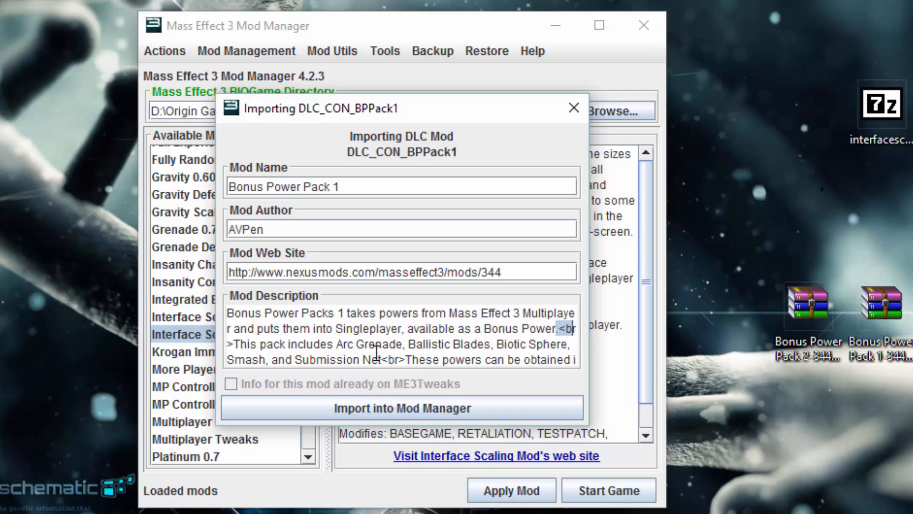
{"action": "mouse_move", "coordinate": [381, 308]}
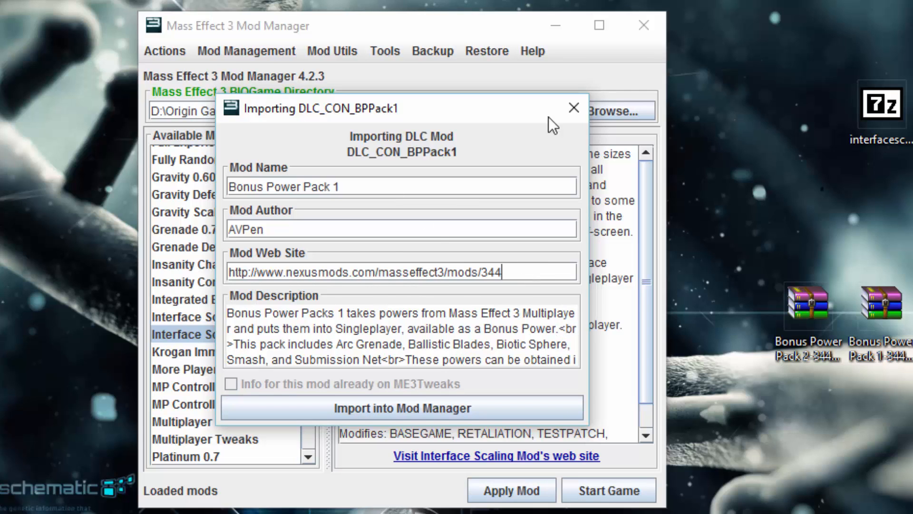
{"action": "mouse_move", "coordinate": [429, 342]}
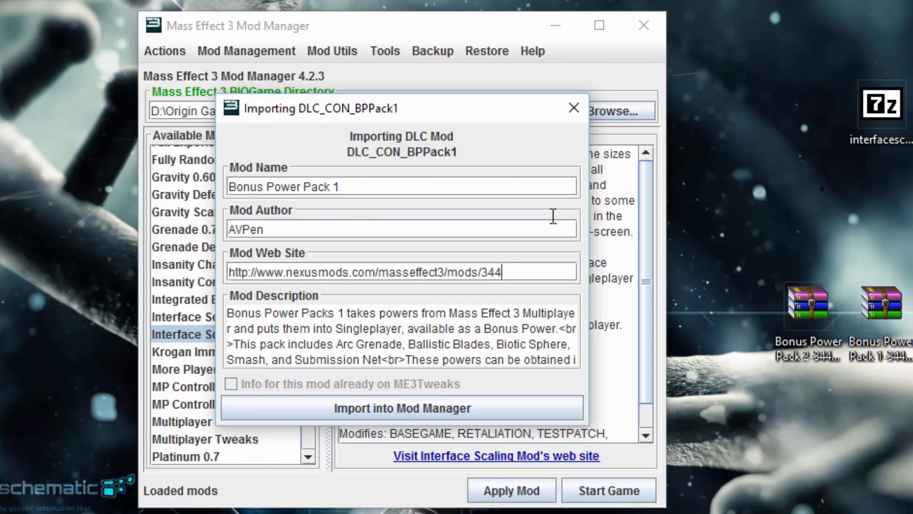
{"action": "mouse_move", "coordinate": [293, 374]}
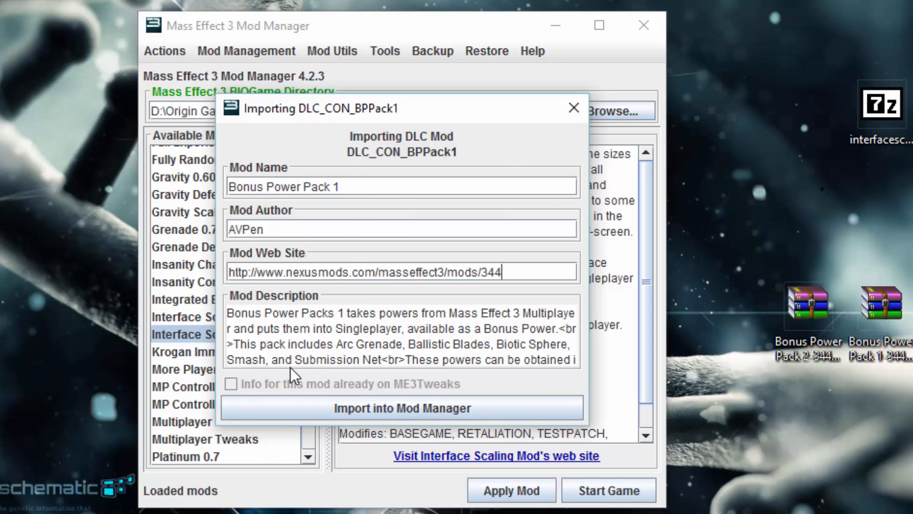
{"action": "mouse_move", "coordinate": [376, 375]}
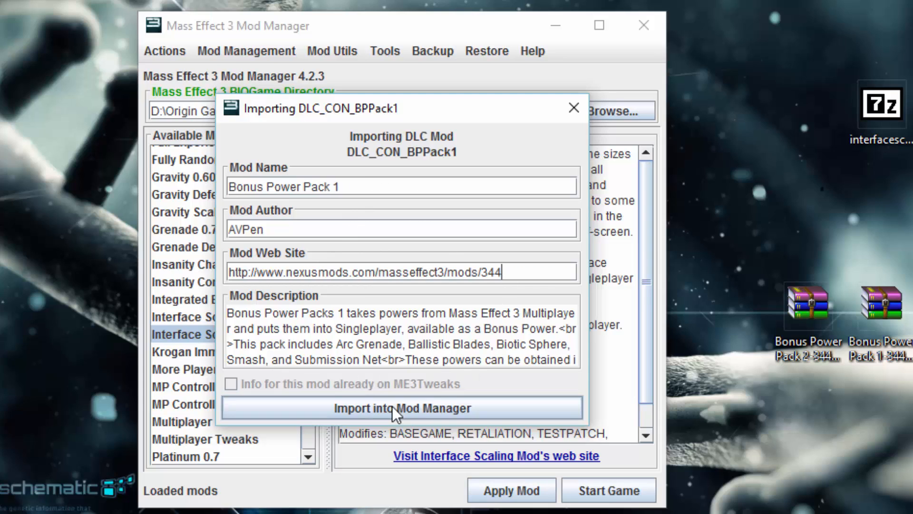
{"action": "left_click", "coordinate": [401, 408]}
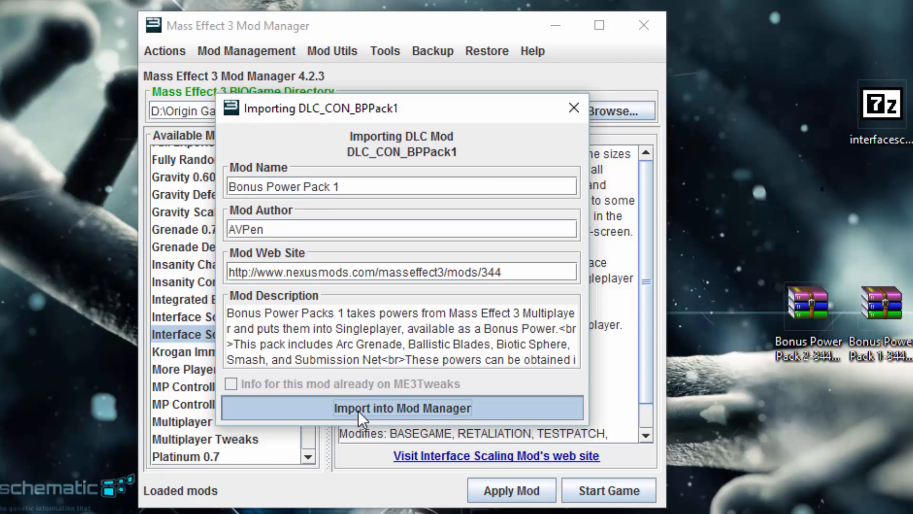
{"action": "left_click", "coordinate": [402, 408]}
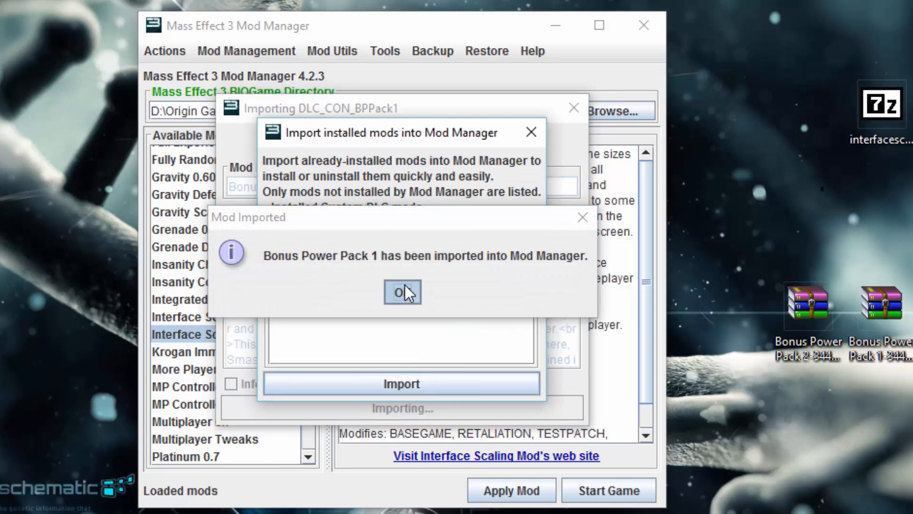
Dismiss the Mod Imported message and view Bonus Power Pack 1 and 2 descriptions.
{"action": "left_click", "coordinate": [401, 292]}
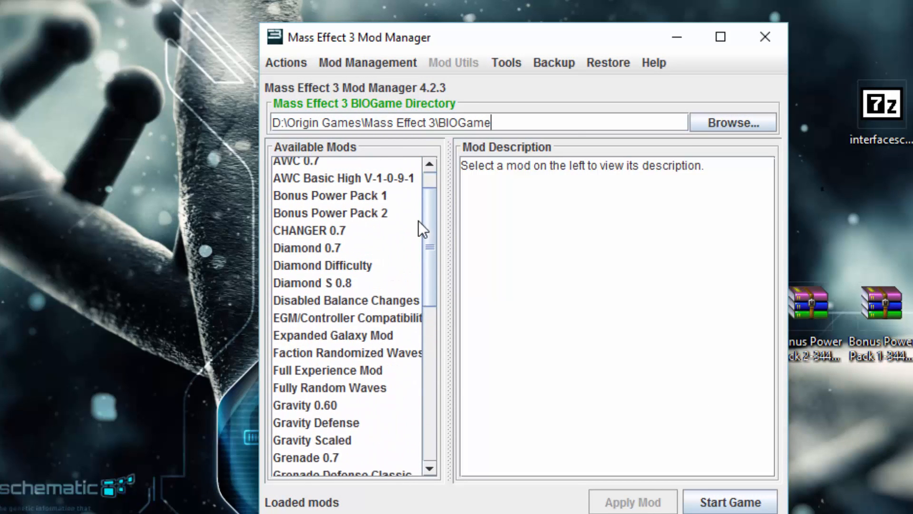
{"action": "left_click", "coordinate": [329, 236]}
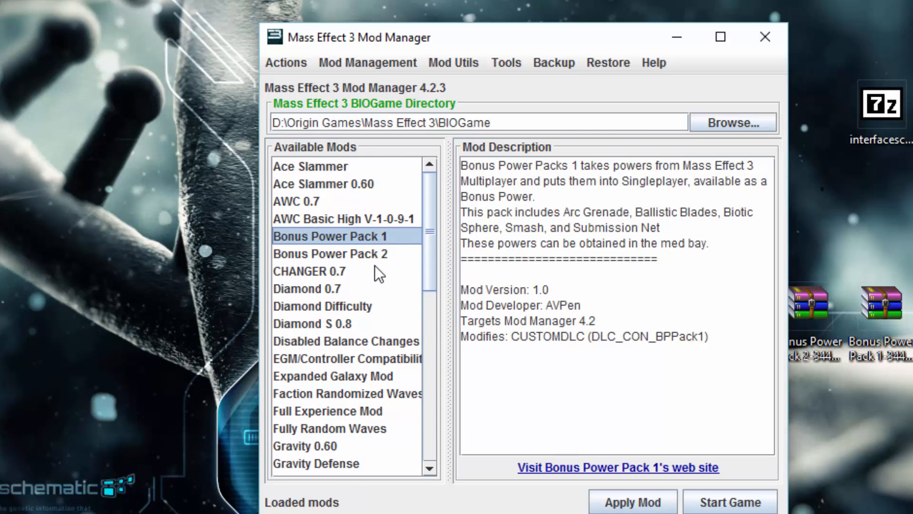
{"action": "left_click", "coordinate": [330, 253]}
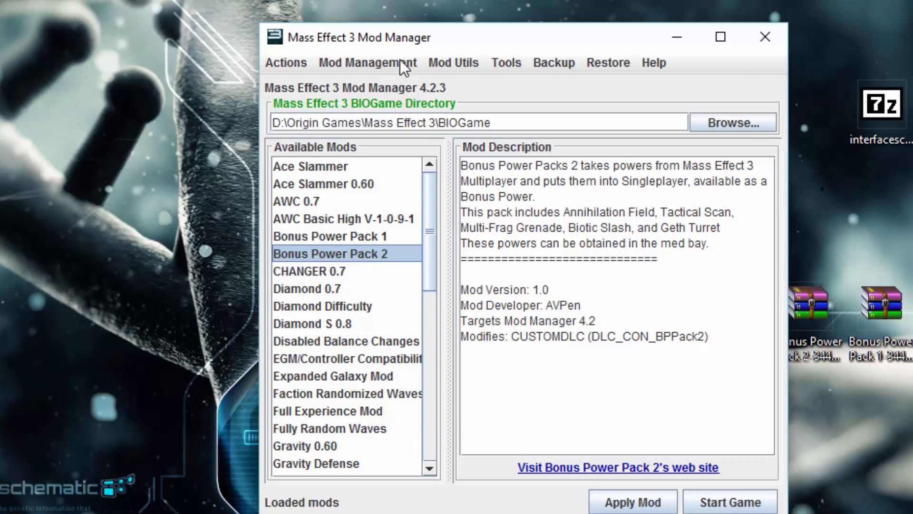
Import installed DLC_CON_BPPack2 as Bonus Power Pack 2, then reselect Pack 1.
{"action": "left_click", "coordinate": [367, 62]}
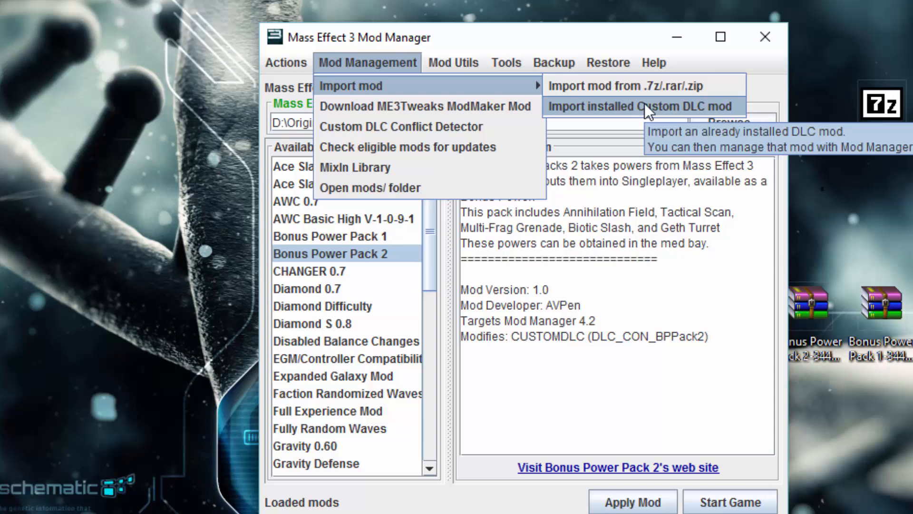
{"action": "left_click", "coordinate": [641, 106]}
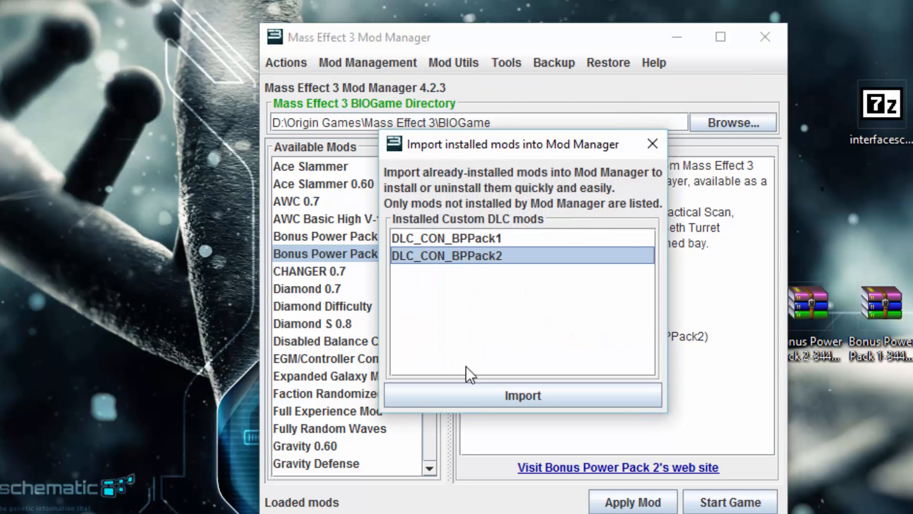
{"action": "left_click", "coordinate": [522, 395]}
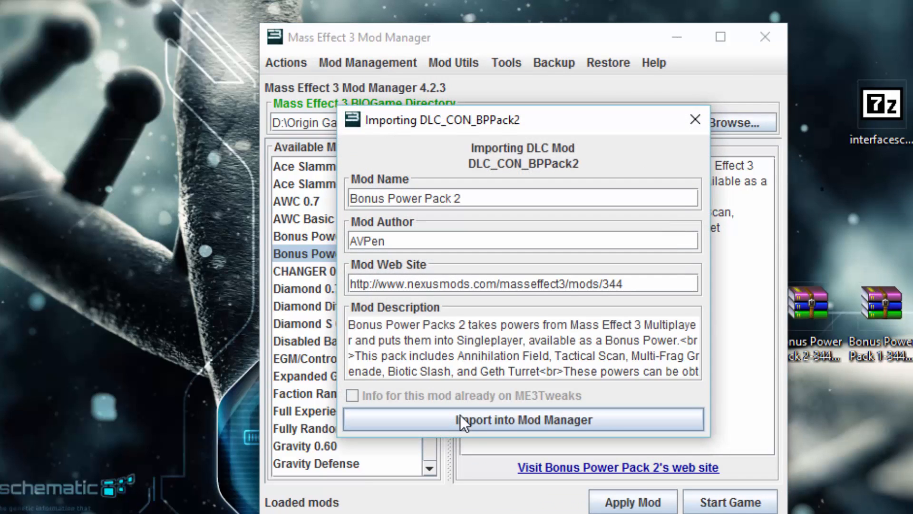
{"action": "left_click", "coordinate": [522, 419]}
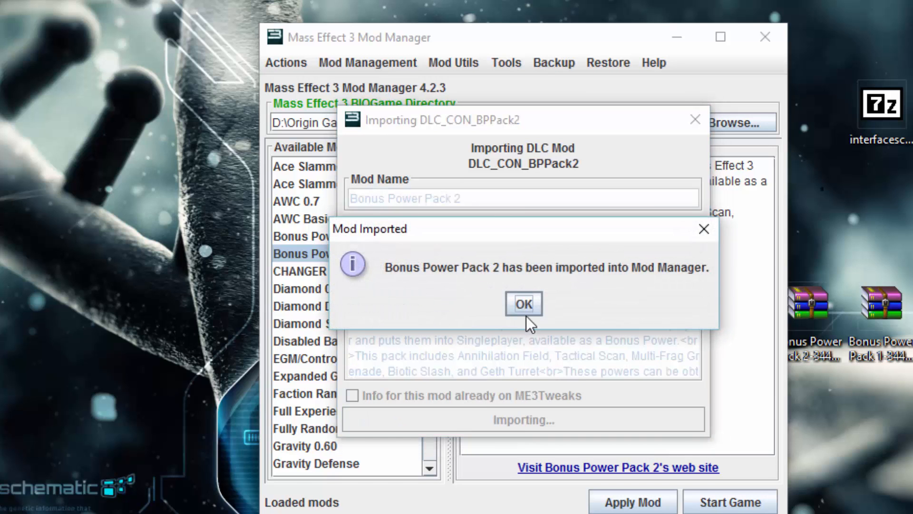
{"action": "left_click", "coordinate": [522, 303]}
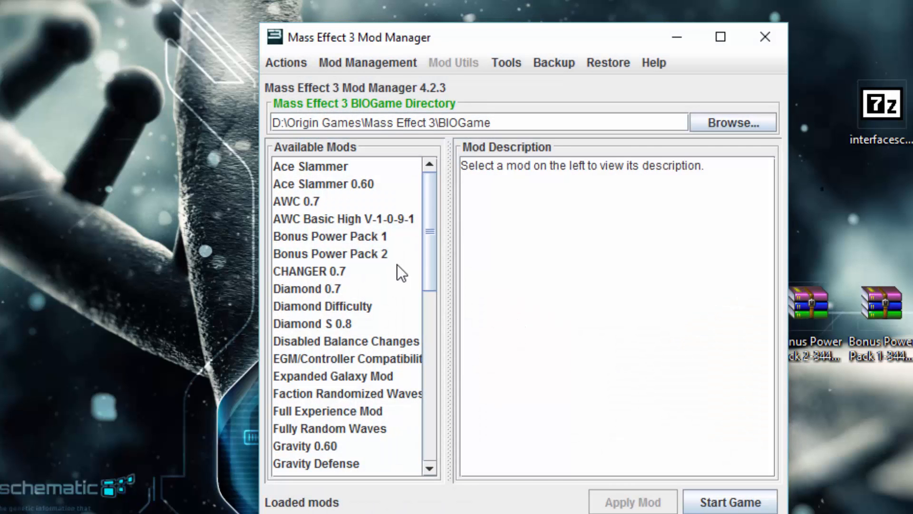
{"action": "left_click", "coordinate": [329, 236]}
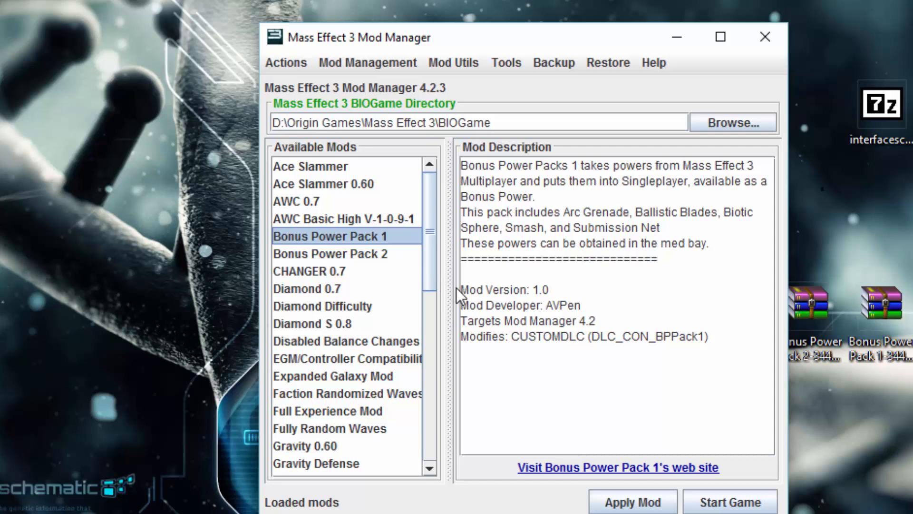